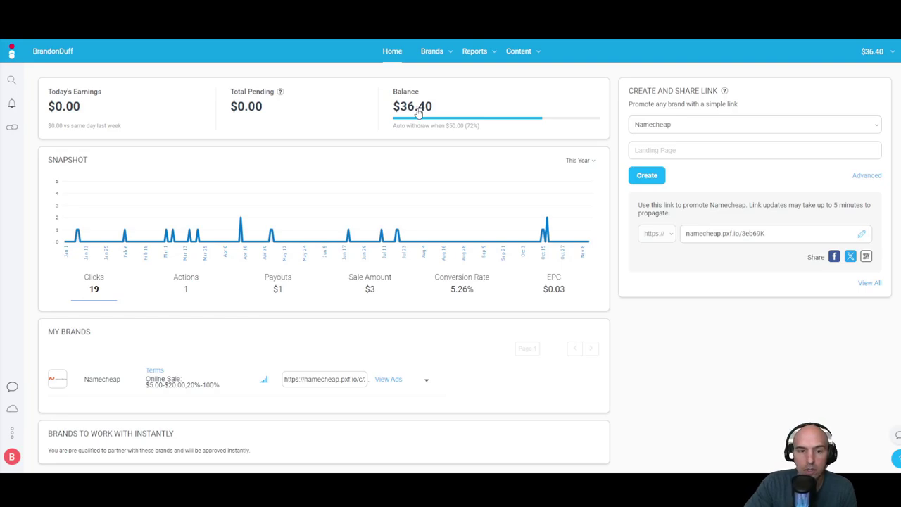
{"action": "mouse_move", "coordinate": [445, 132]}
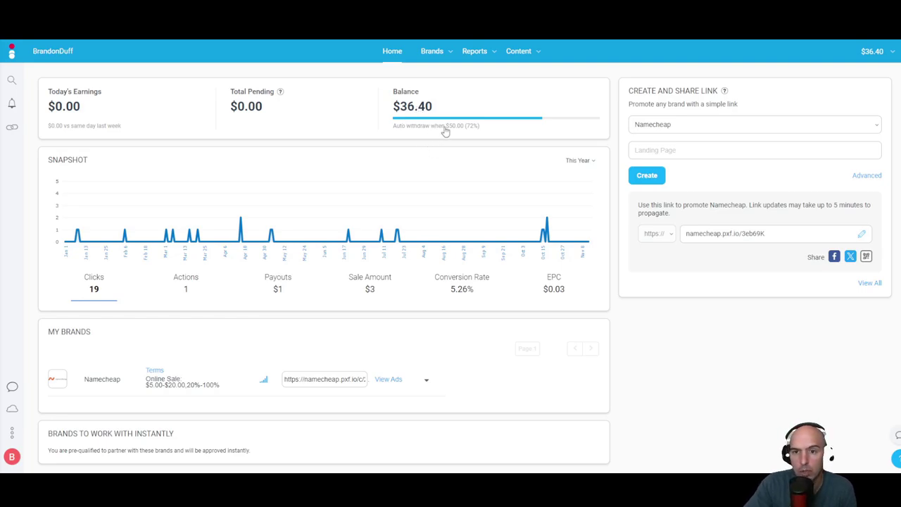
{"action": "mouse_move", "coordinate": [442, 134]}
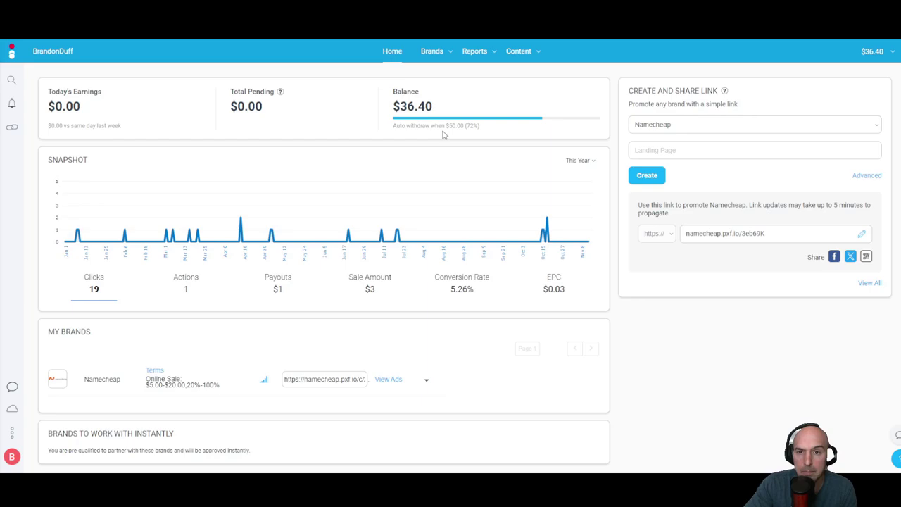
{"action": "mouse_move", "coordinate": [110, 323]}
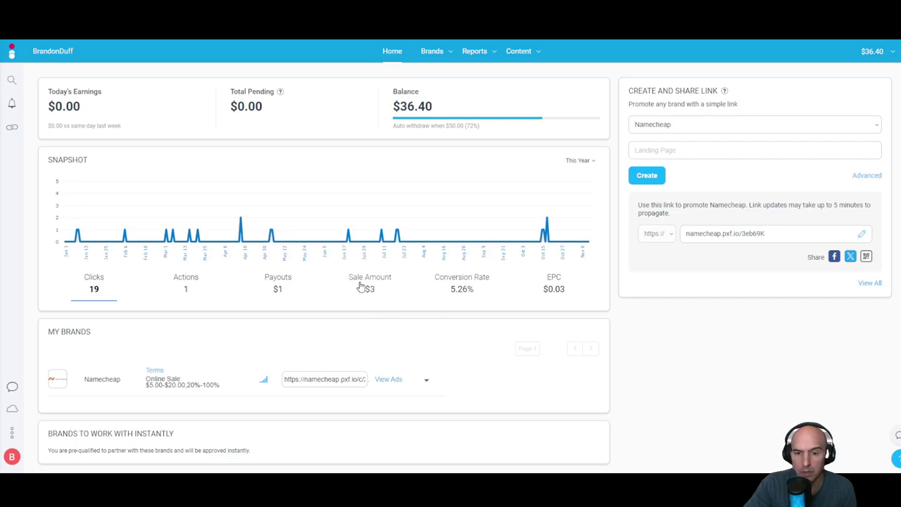
- Highlight the $2.27 earnings per click figure in the snapshot
{"action": "left_click", "coordinate": [579, 160]}
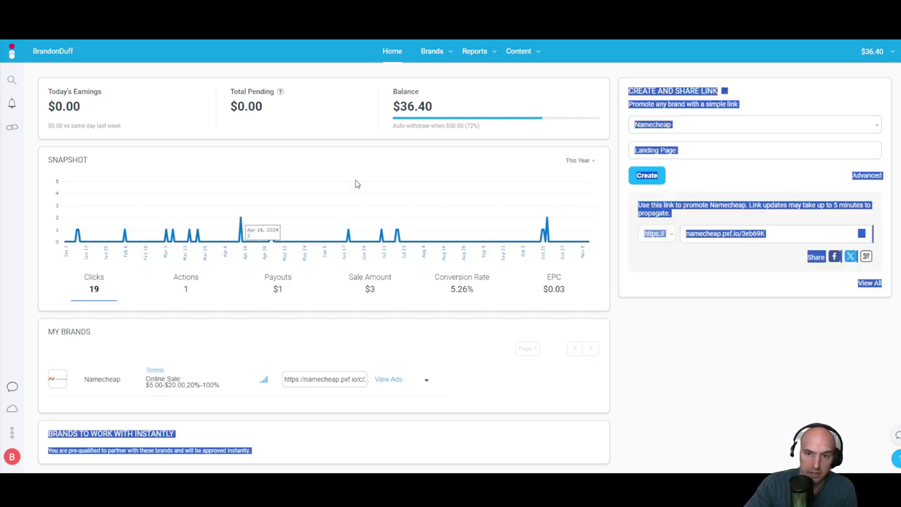
{"action": "mouse_move", "coordinate": [383, 182]}
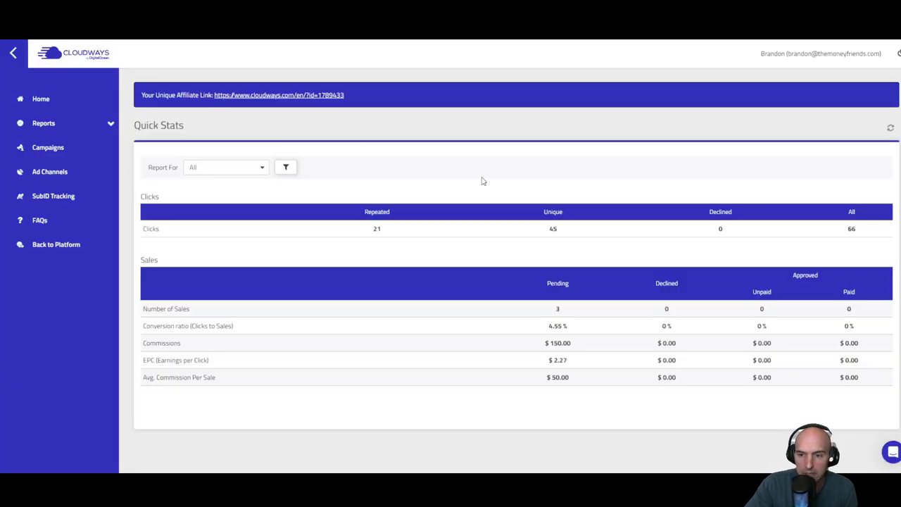
{"action": "mouse_move", "coordinate": [520, 321]}
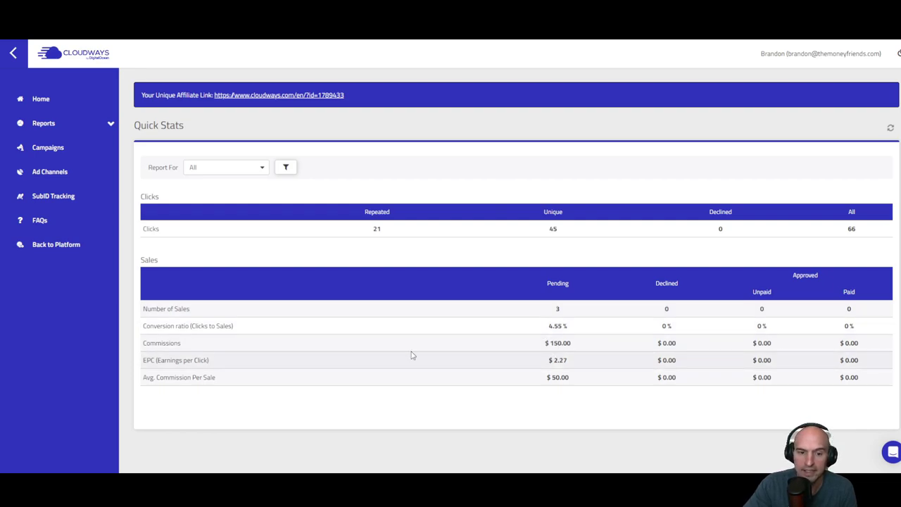
{"action": "double_click", "coordinate": [190, 360]}
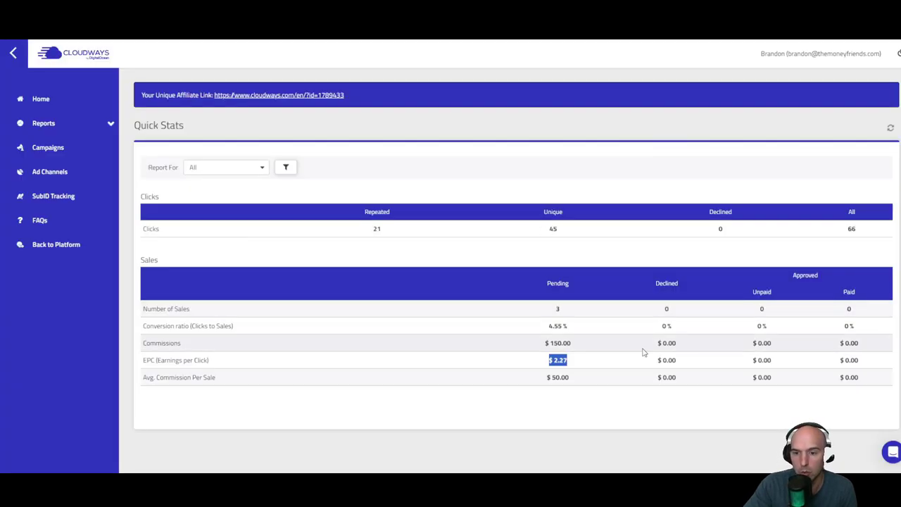
{"action": "mouse_move", "coordinate": [532, 369]}
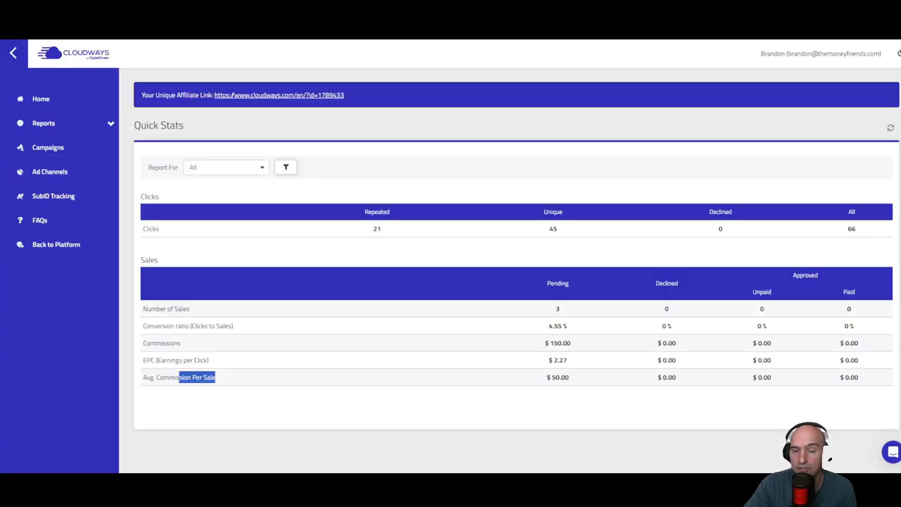
{"action": "mouse_move", "coordinate": [622, 105]}
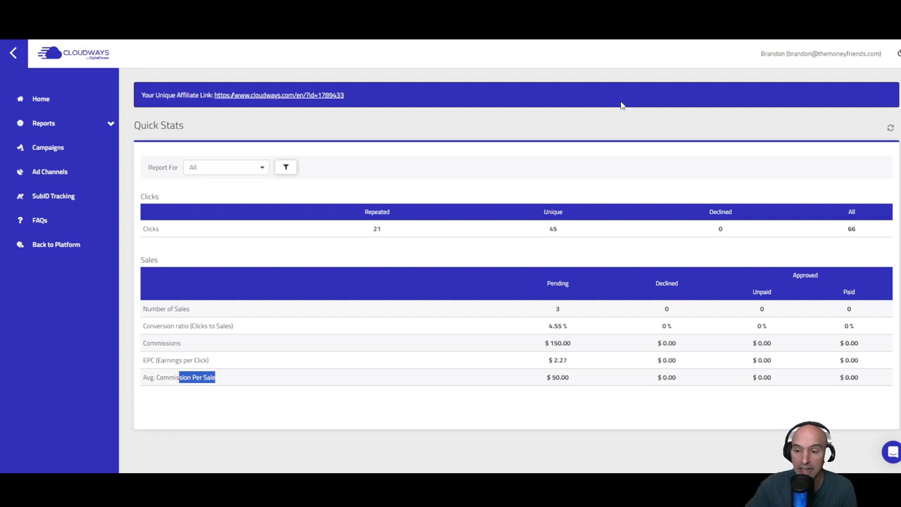
{"action": "mouse_move", "coordinate": [495, 163]}
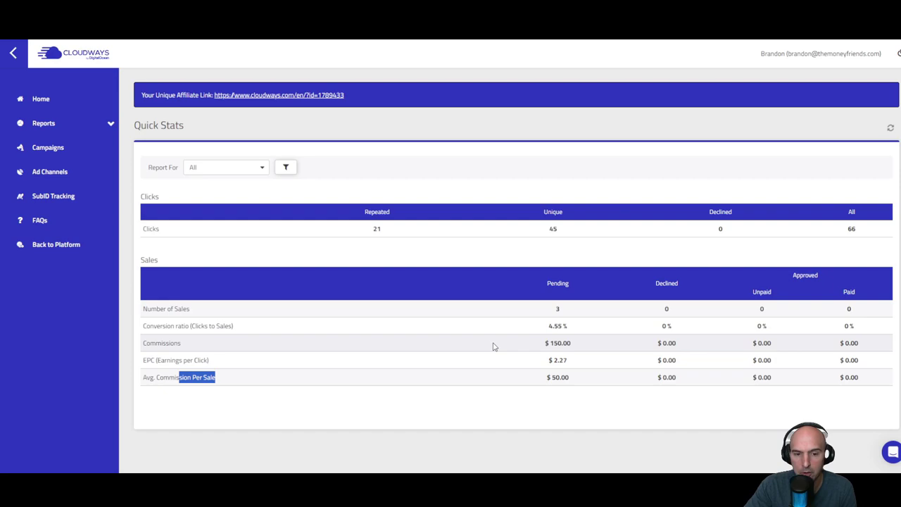
{"action": "mouse_move", "coordinate": [358, 312]}
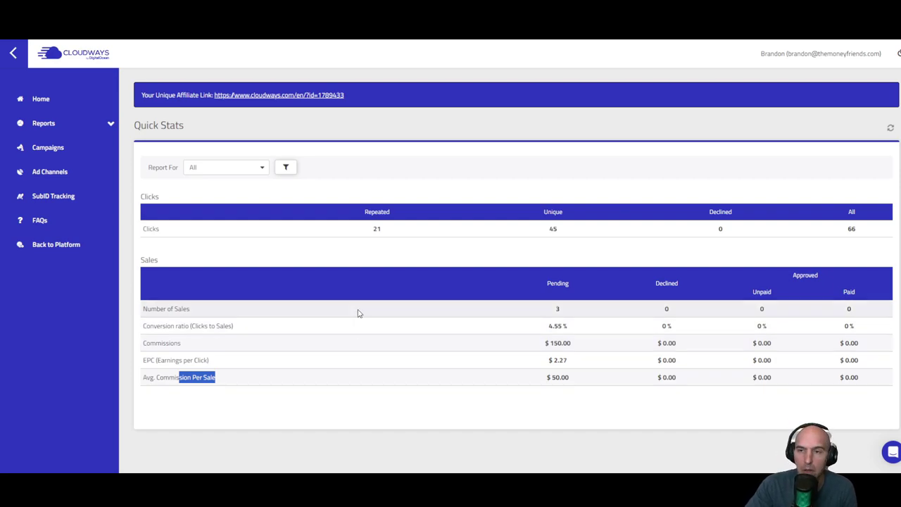
{"action": "mouse_move", "coordinate": [96, 70]}
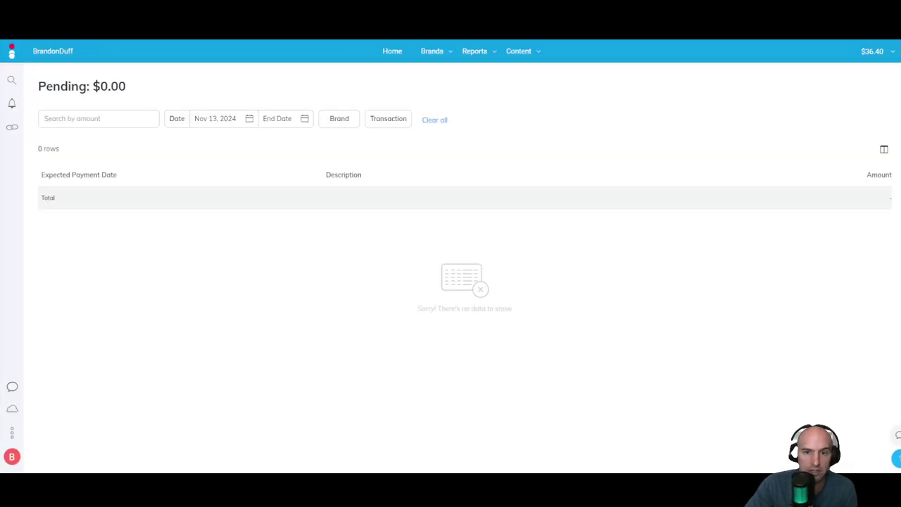
- Return to the Impact home dashboard and set the snapshot range to This Year (19 clicks, $3 sales)
{"action": "left_click", "coordinate": [392, 50]}
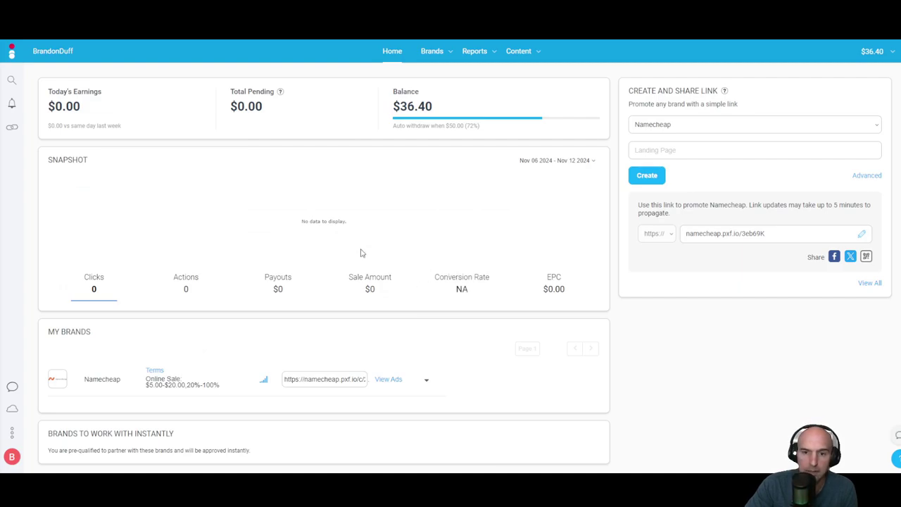
{"action": "mouse_move", "coordinate": [550, 86]}
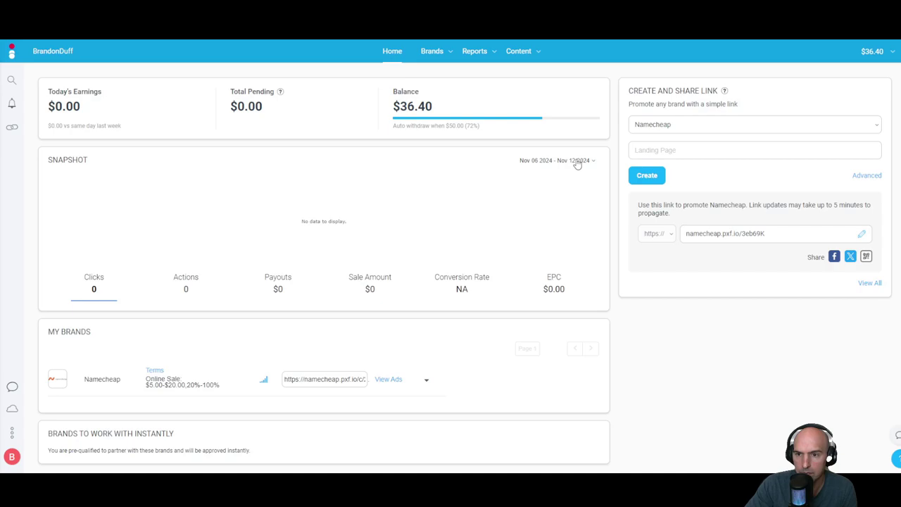
{"action": "left_click", "coordinate": [577, 160]}
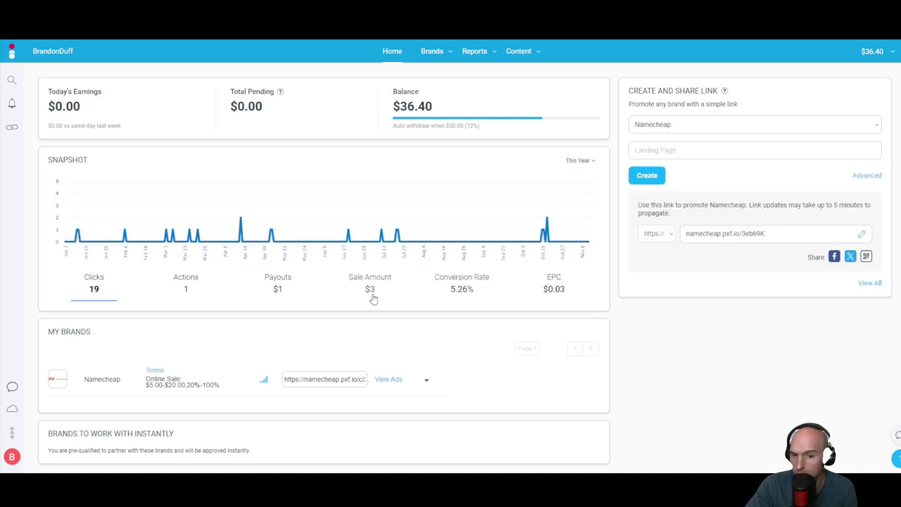
{"action": "mouse_move", "coordinate": [186, 260]}
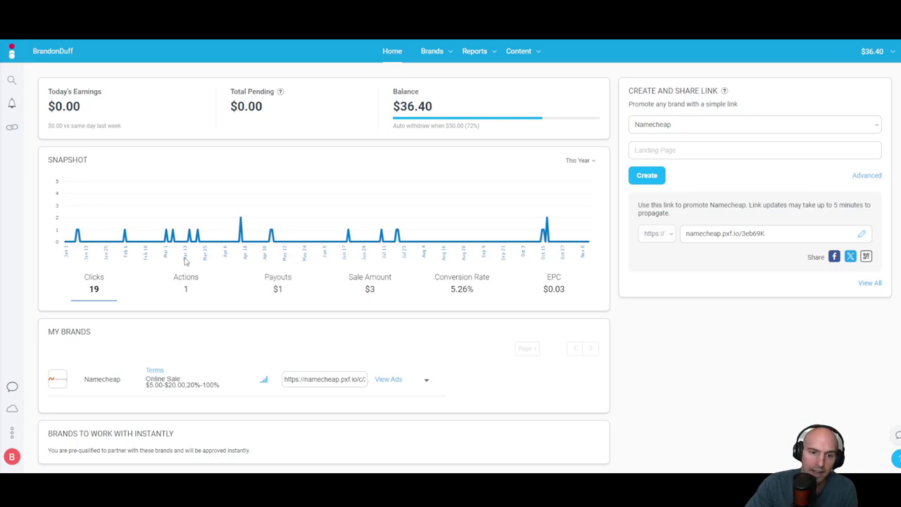
{"action": "mouse_move", "coordinate": [250, 276]}
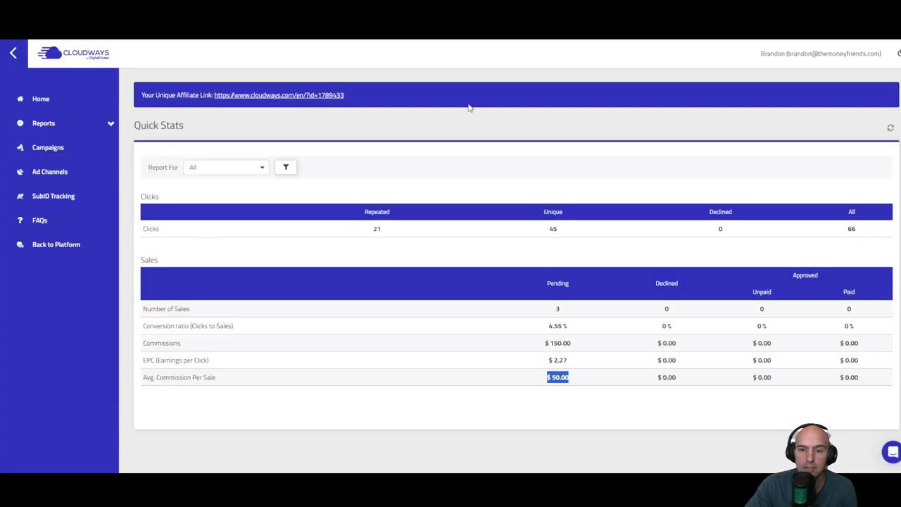
{"action": "mouse_move", "coordinate": [387, 165]}
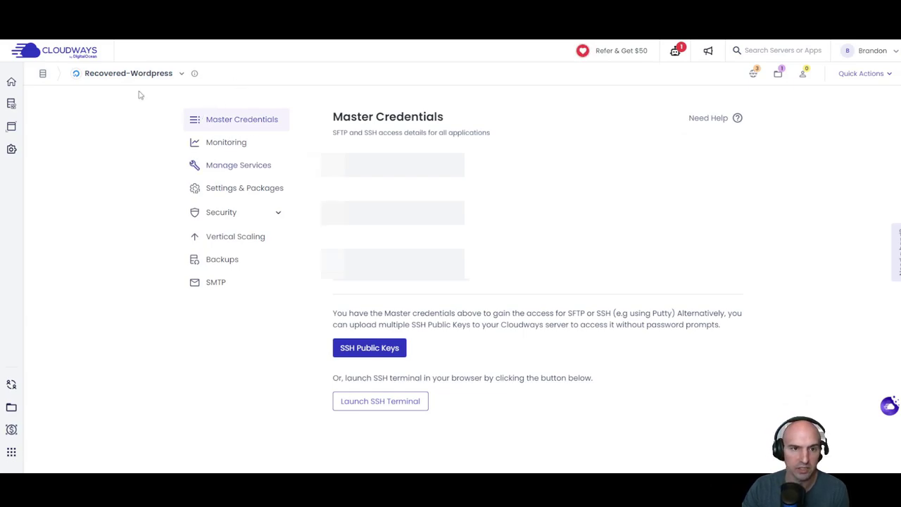
- Switch from Recovered-Wordpress to All Servers and show the Applications list
{"action": "left_click", "coordinate": [128, 73]}
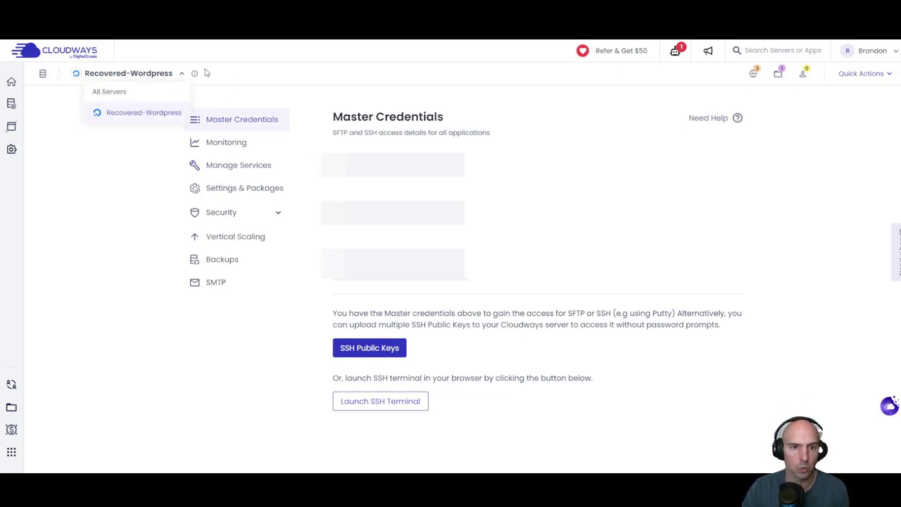
{"action": "left_click", "coordinate": [281, 103]}
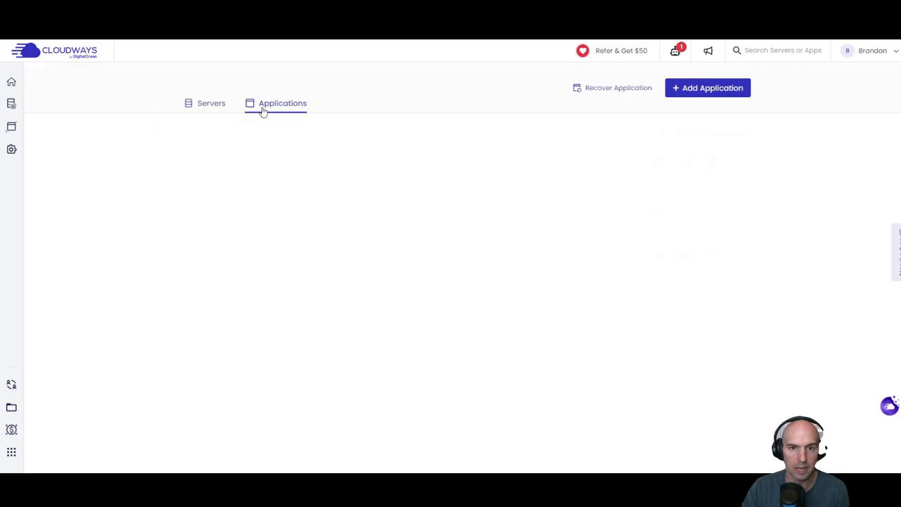
{"action": "left_click", "coordinate": [281, 102]}
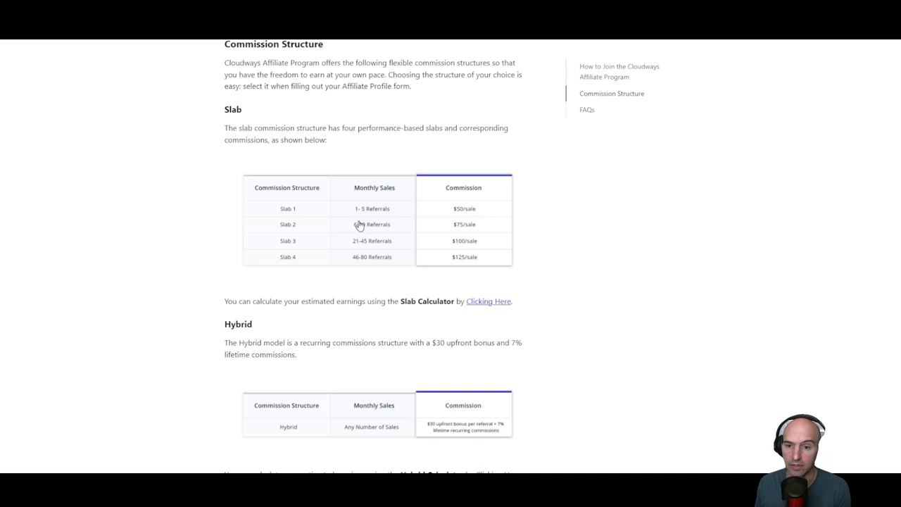
{"action": "mouse_move", "coordinate": [335, 220]}
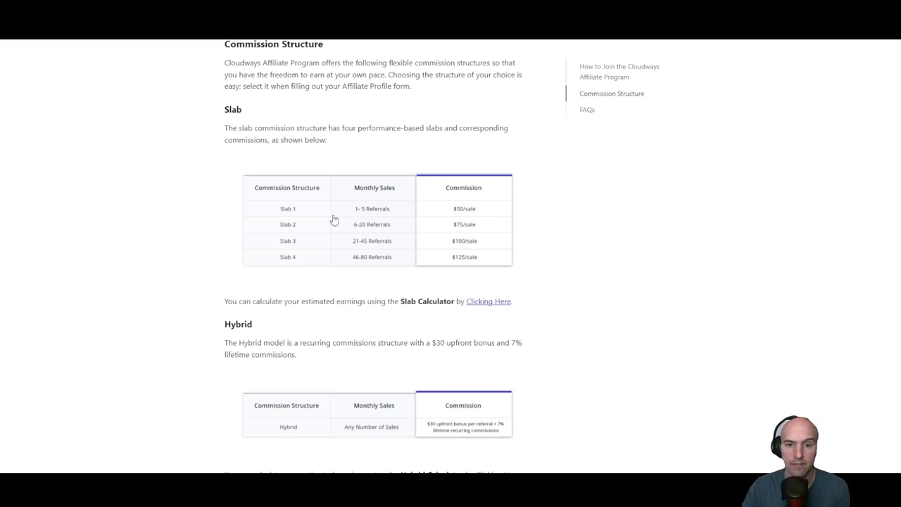
{"action": "mouse_move", "coordinate": [312, 228]}
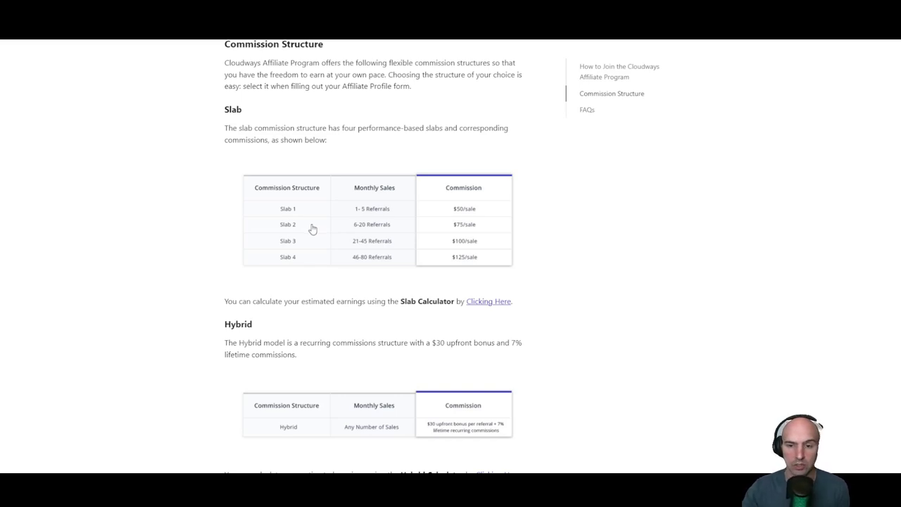
- Scroll the Commission Structure article down to the Custom tier (81+ referrals, up to $200 per sale)
{"action": "scroll", "scroll_direction": "down", "scroll_amount": 3}
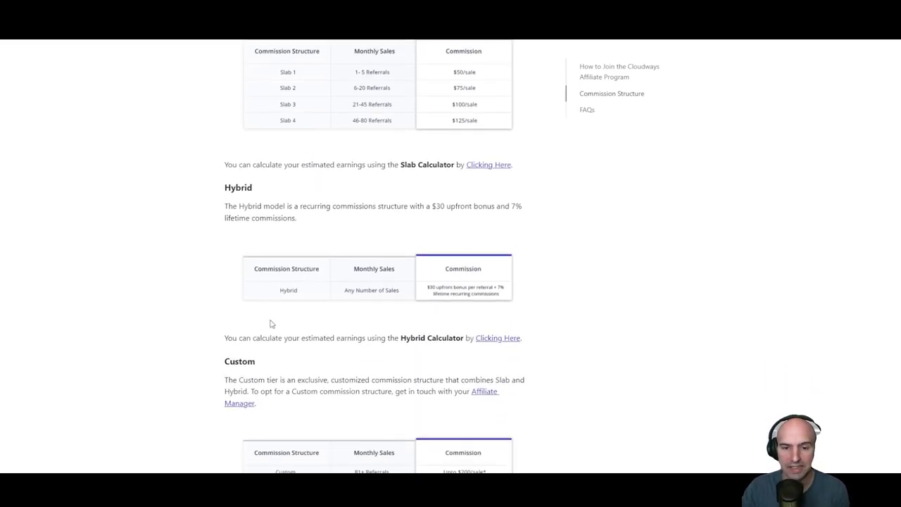
{"action": "scroll", "scroll_direction": "down", "scroll_amount": 3}
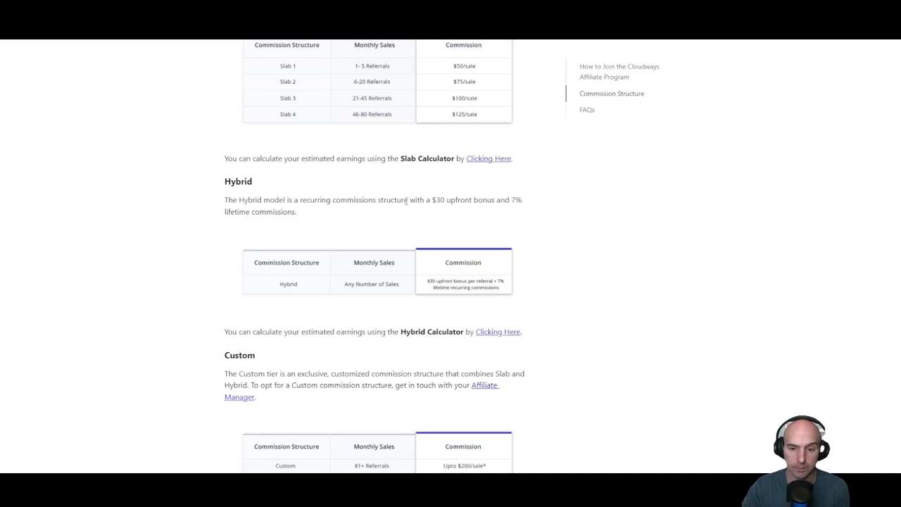
{"action": "scroll", "scroll_direction": "down", "scroll_amount": 3}
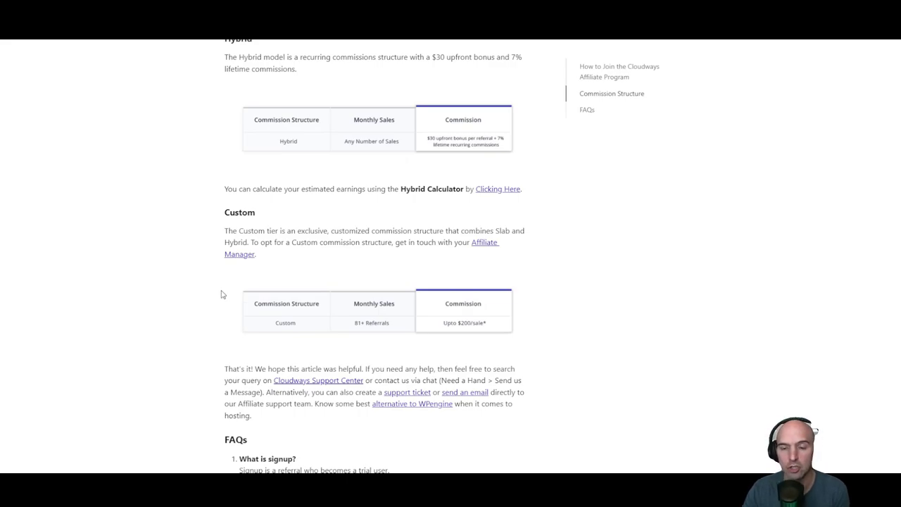
{"action": "mouse_move", "coordinate": [369, 315]}
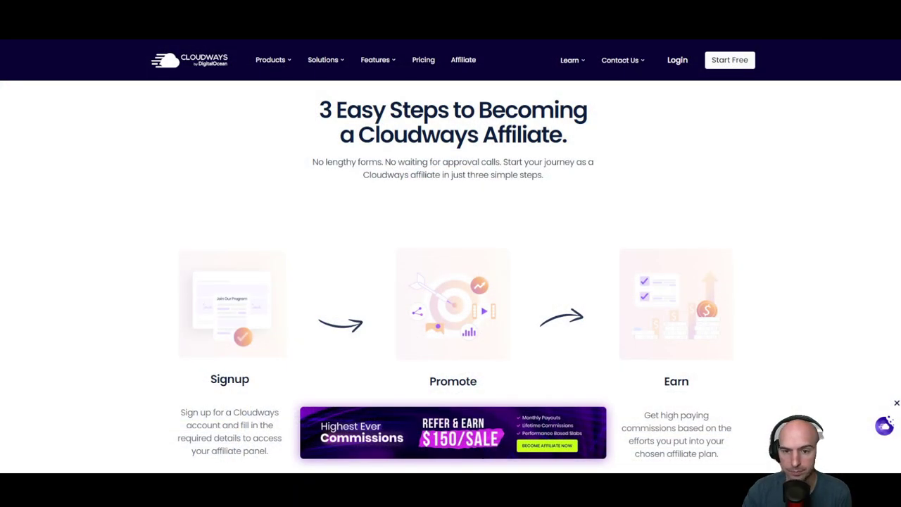
{"action": "mouse_move", "coordinate": [448, 228]}
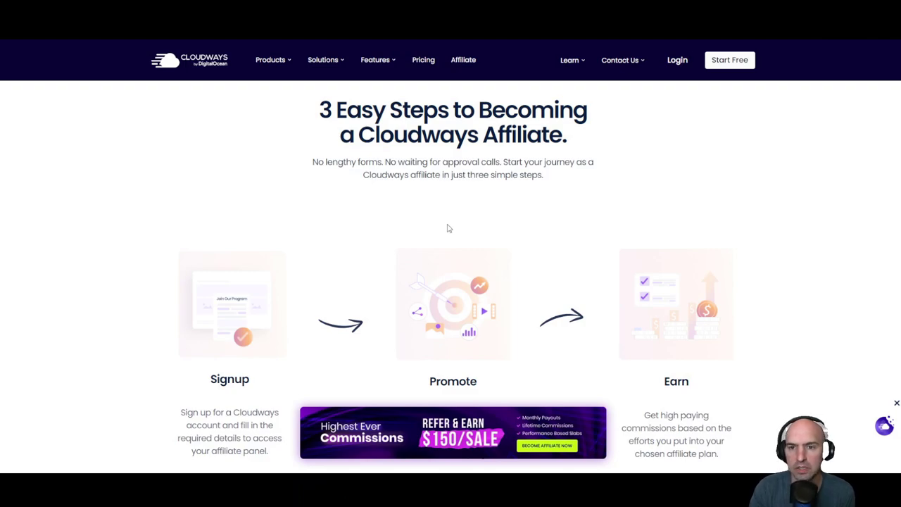
- Show the Hybrid plan benefits: $30 per sale plus 7% lifetime commission
{"action": "scroll", "scroll_direction": "down", "scroll_amount": 3}
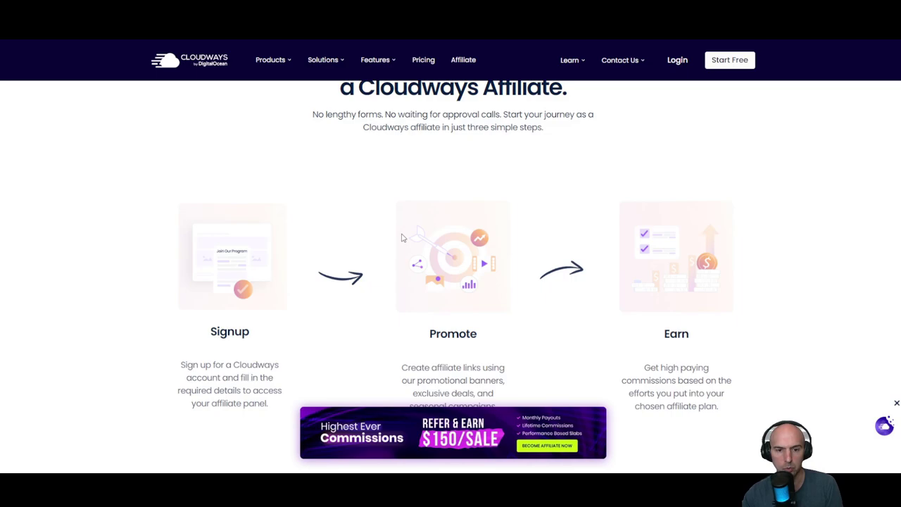
{"action": "scroll", "scroll_direction": "down", "scroll_amount": 3}
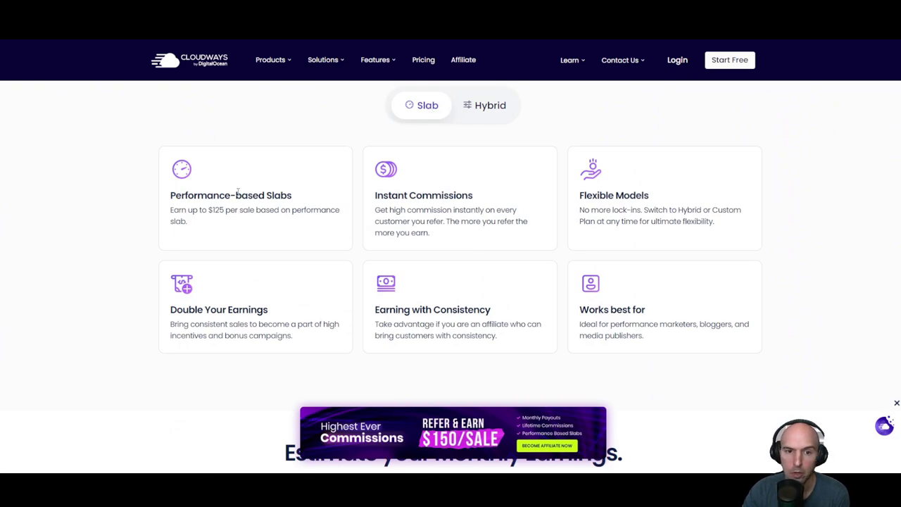
{"action": "mouse_move", "coordinate": [637, 206]}
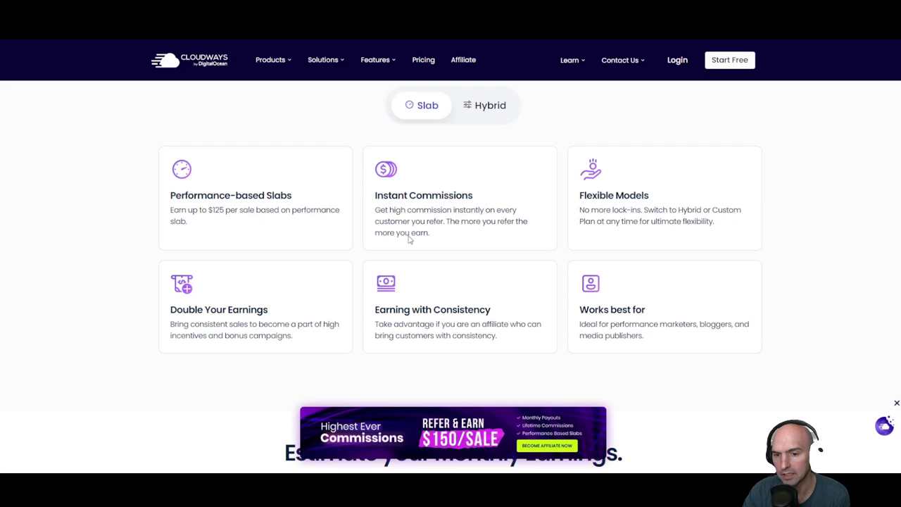
{"action": "left_click", "coordinate": [490, 104]}
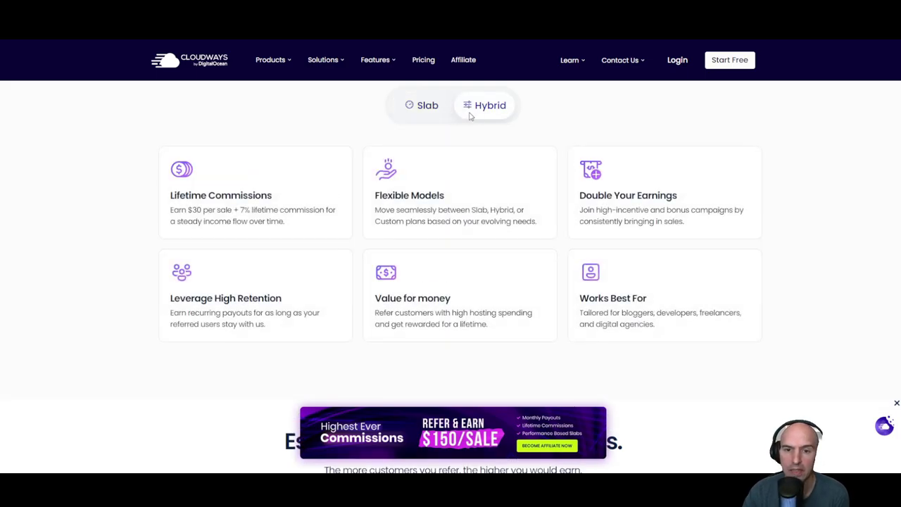
{"action": "mouse_move", "coordinate": [425, 131]}
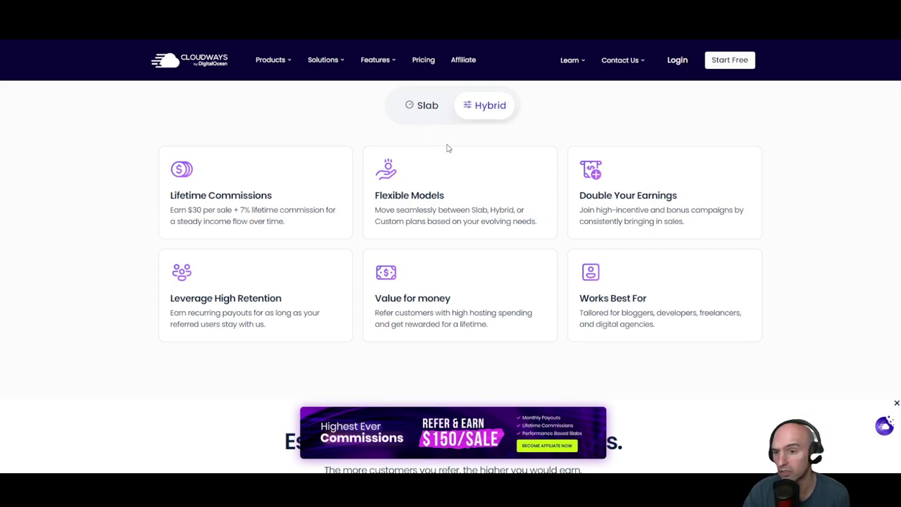
{"action": "mouse_move", "coordinate": [448, 176]}
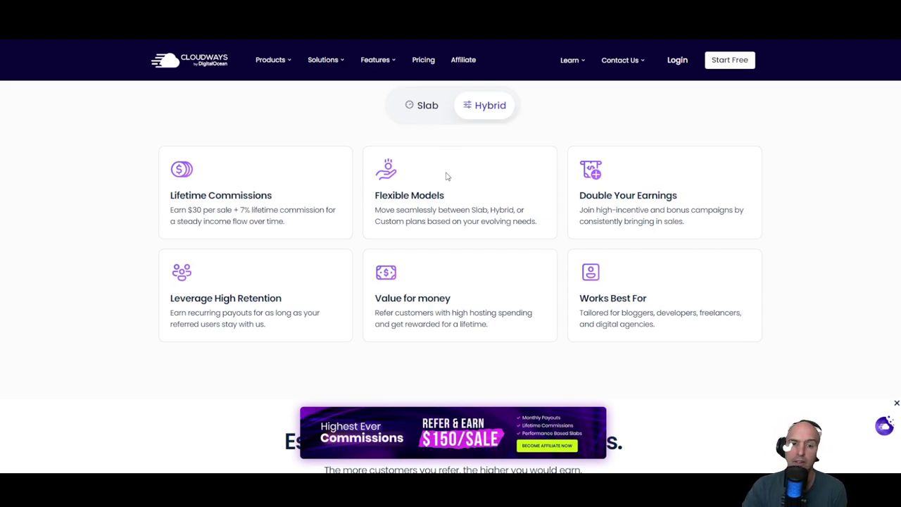
{"action": "mouse_move", "coordinate": [433, 151]}
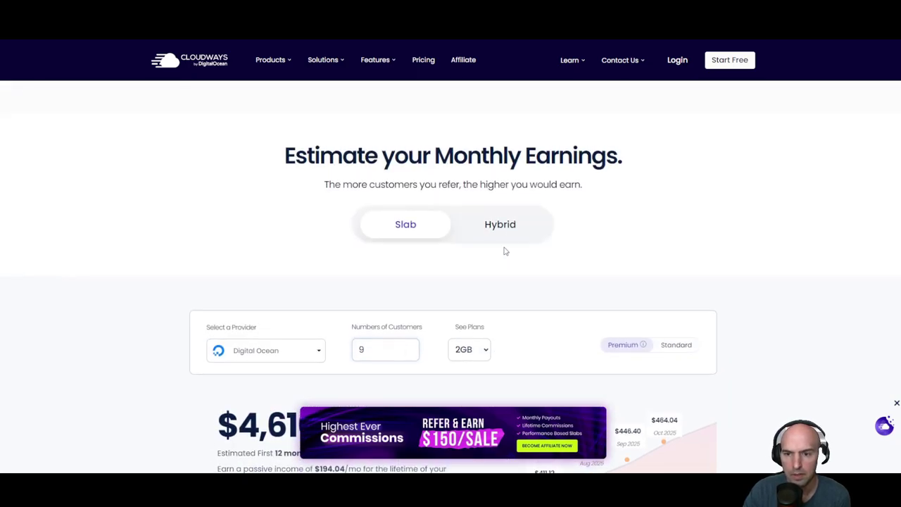
- Switch the earnings estimator to Hybrid, showing $5,129 first-year earnings for 10 customers
{"action": "left_click", "coordinate": [500, 224]}
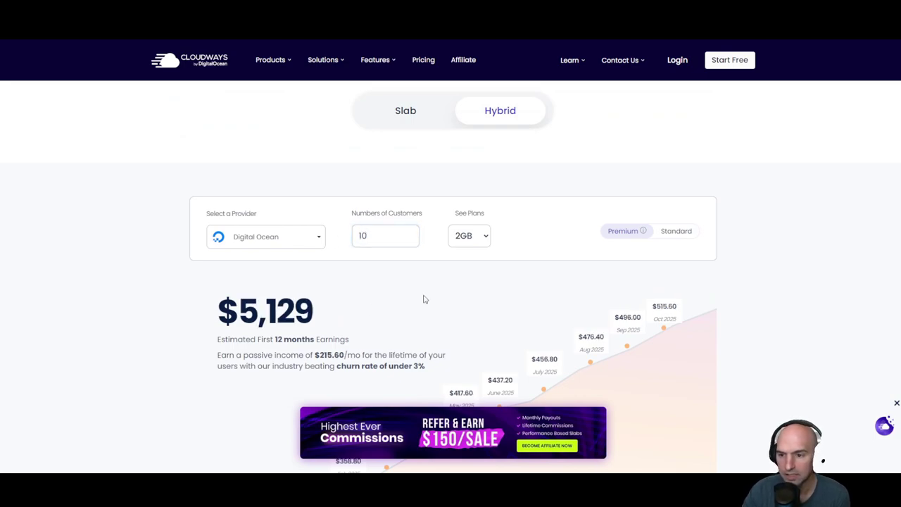
{"action": "mouse_move", "coordinate": [304, 350]}
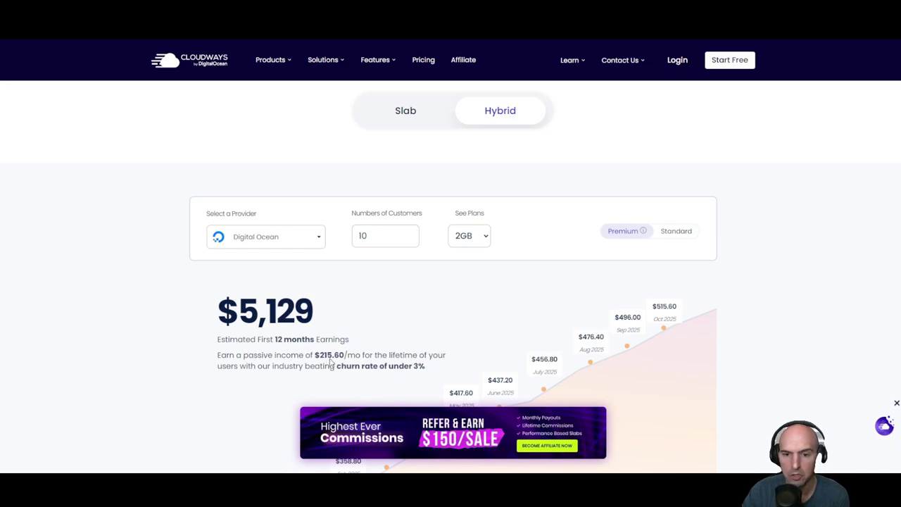
{"action": "mouse_move", "coordinate": [373, 337]}
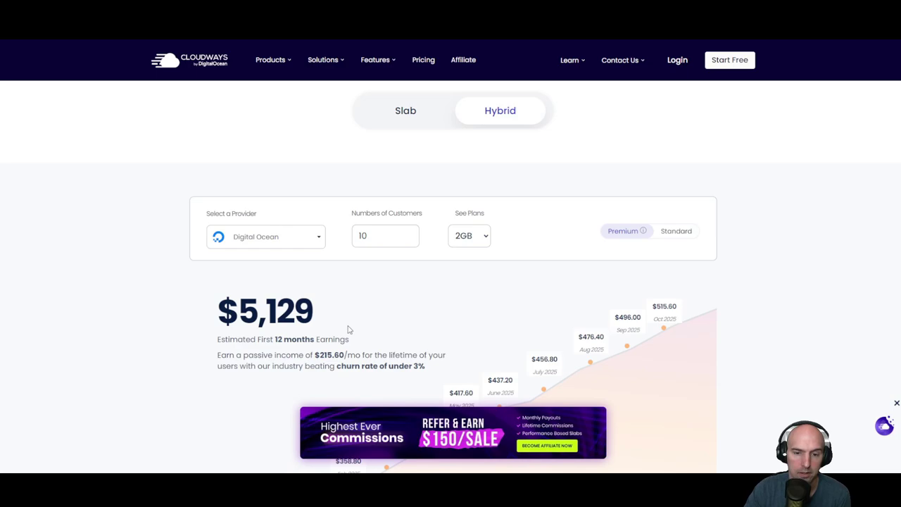
{"action": "scroll", "scroll_direction": "down", "scroll_amount": 3}
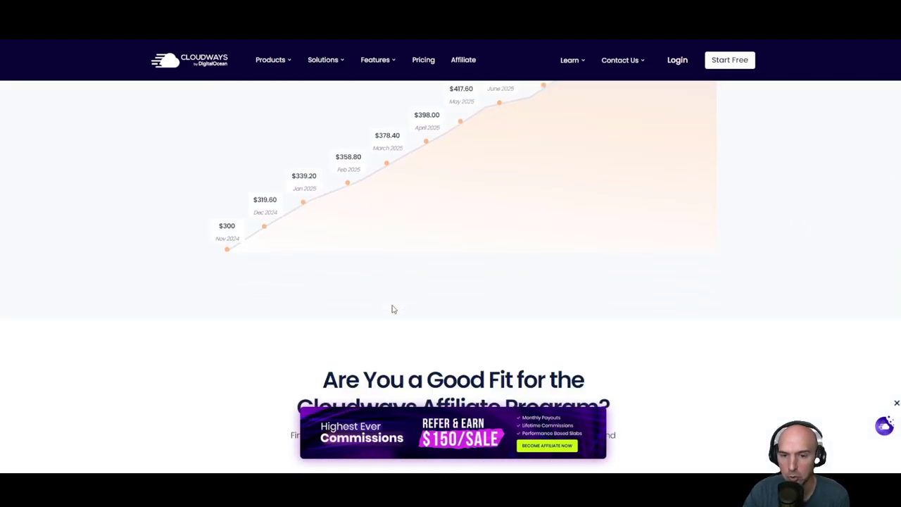
- Scroll past the Good Fit cards, comparison table and testimonials to the affiliate FAQ
{"action": "scroll", "scroll_direction": "down", "scroll_amount": 3}
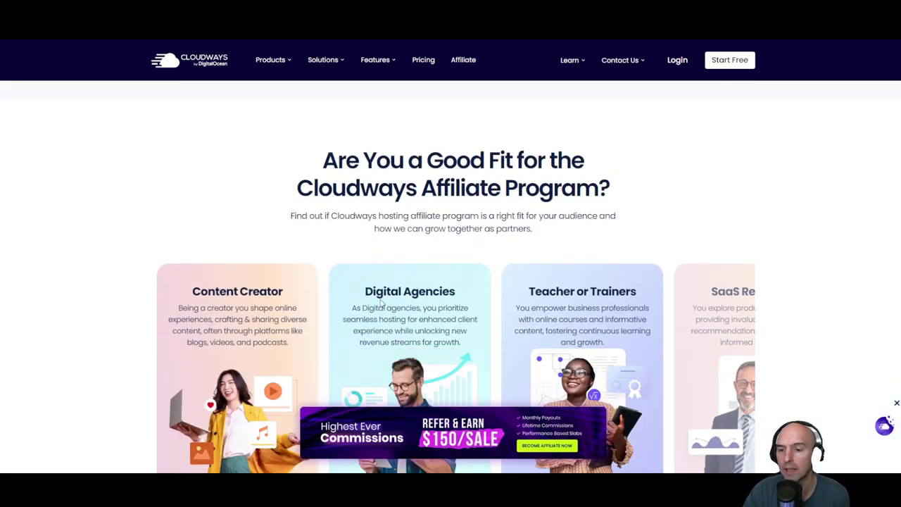
{"action": "scroll", "scroll_direction": "down", "scroll_amount": 3}
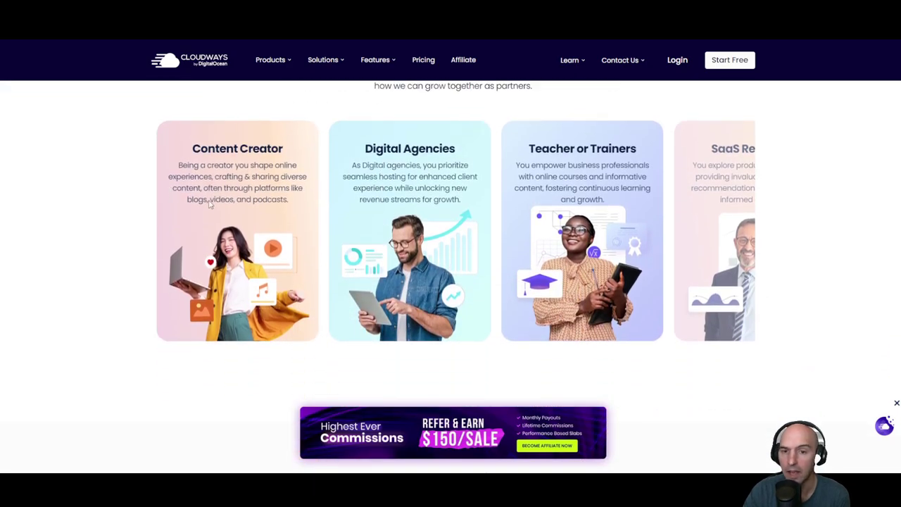
{"action": "mouse_move", "coordinate": [486, 140]}
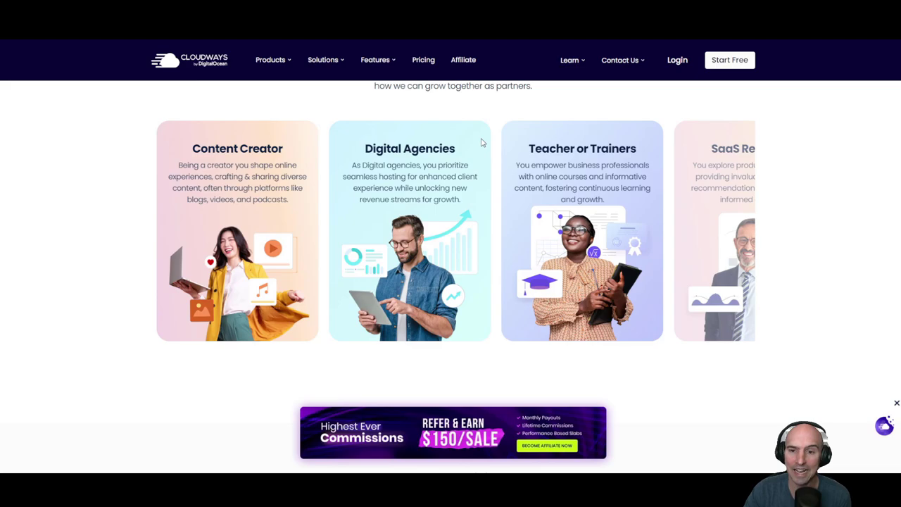
{"action": "mouse_move", "coordinate": [483, 274]}
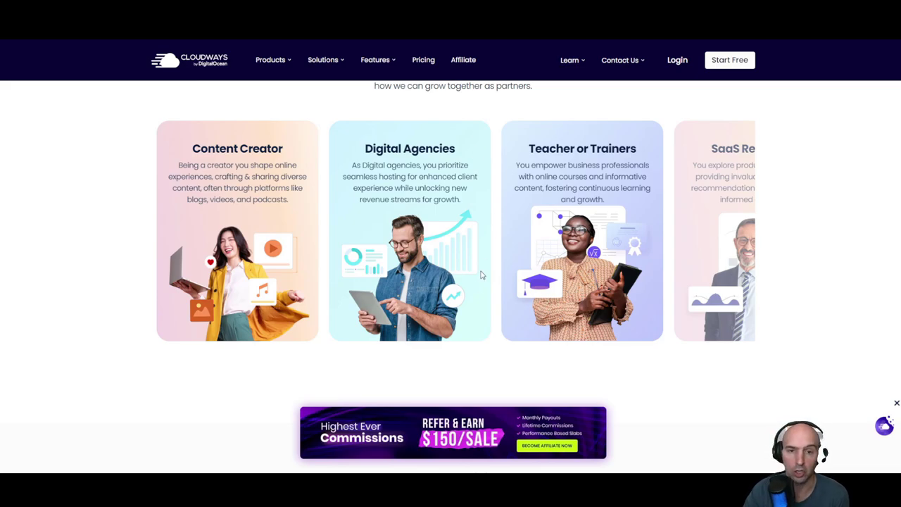
{"action": "scroll", "scroll_direction": "down", "scroll_amount": 3}
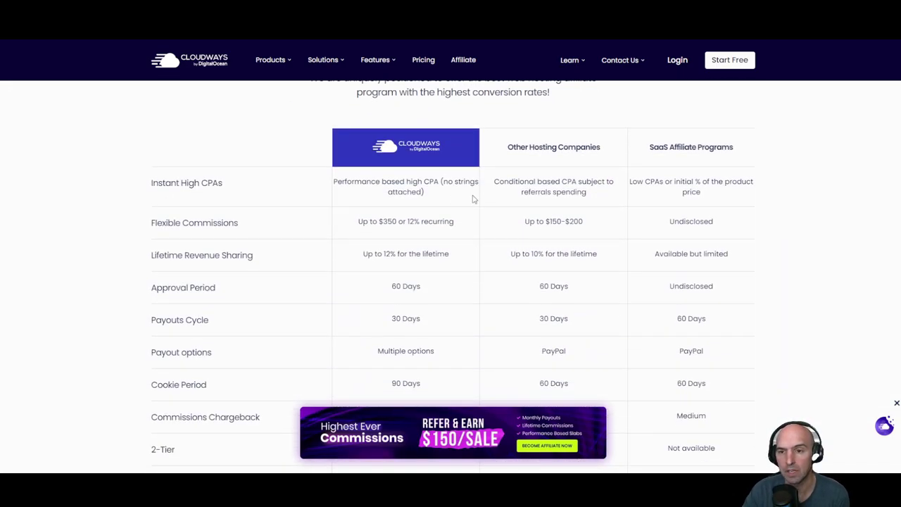
{"action": "mouse_move", "coordinate": [459, 225]}
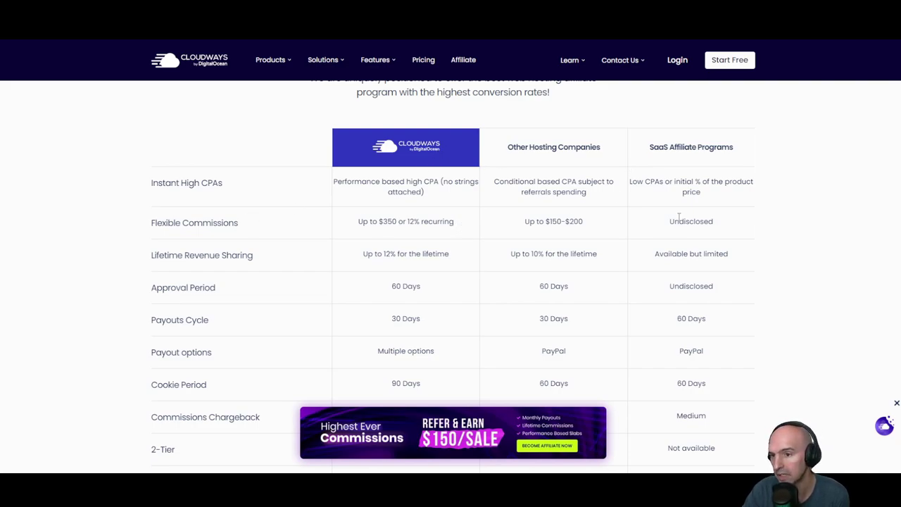
{"action": "mouse_move", "coordinate": [392, 255]}
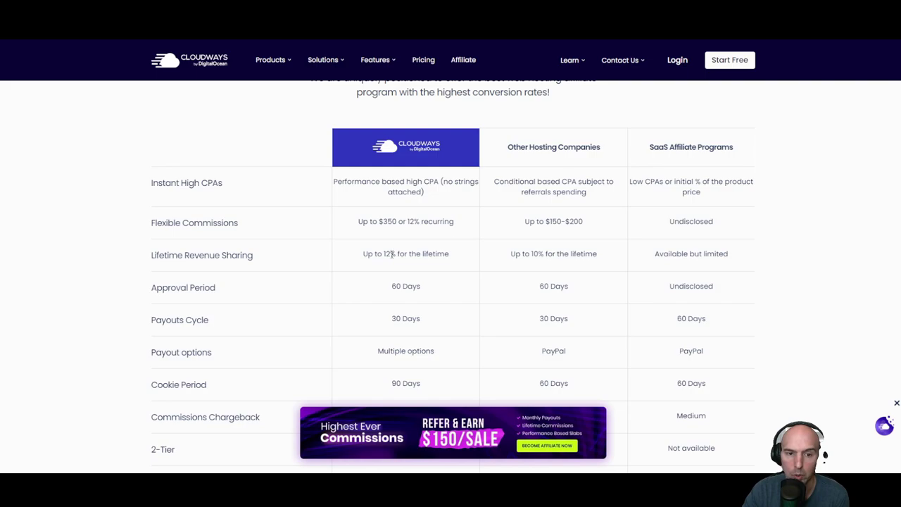
{"action": "scroll", "scroll_direction": "down", "scroll_amount": 3}
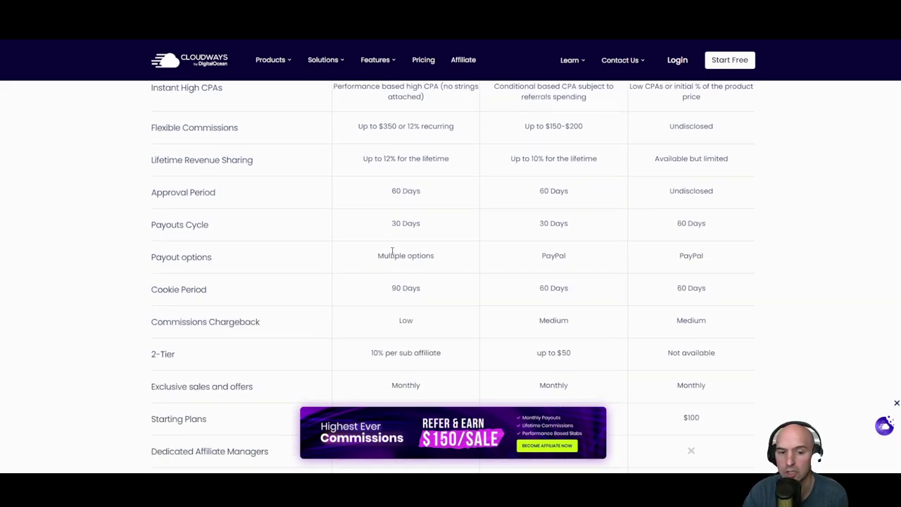
{"action": "scroll", "scroll_direction": "down", "scroll_amount": 3}
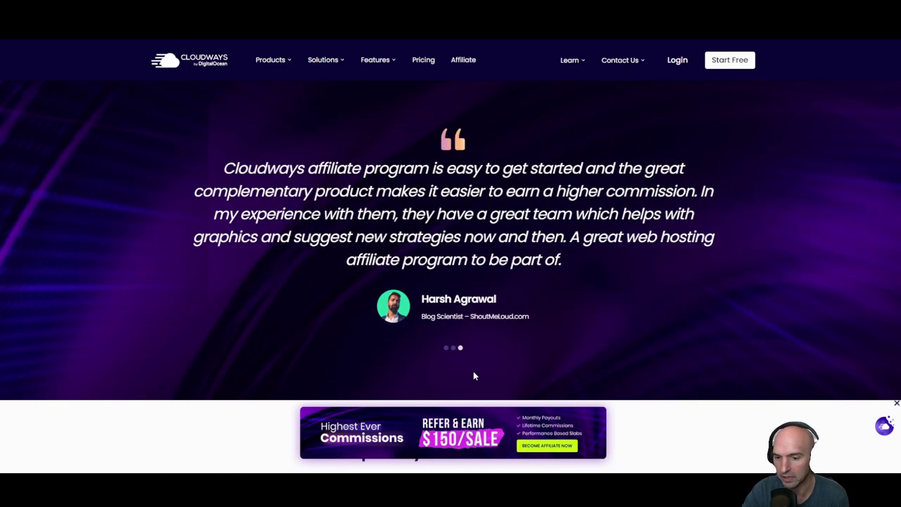
{"action": "scroll", "scroll_direction": "down", "scroll_amount": 3}
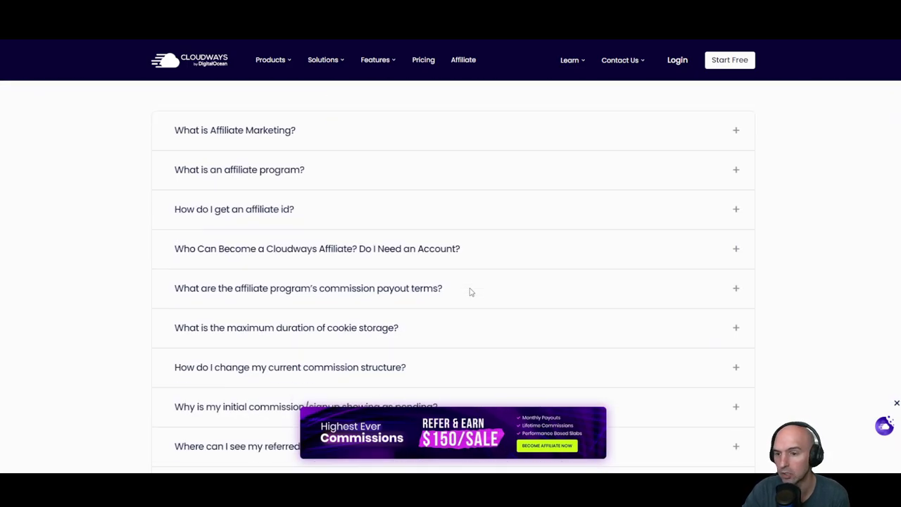
{"action": "scroll", "scroll_direction": "down", "scroll_amount": 3}
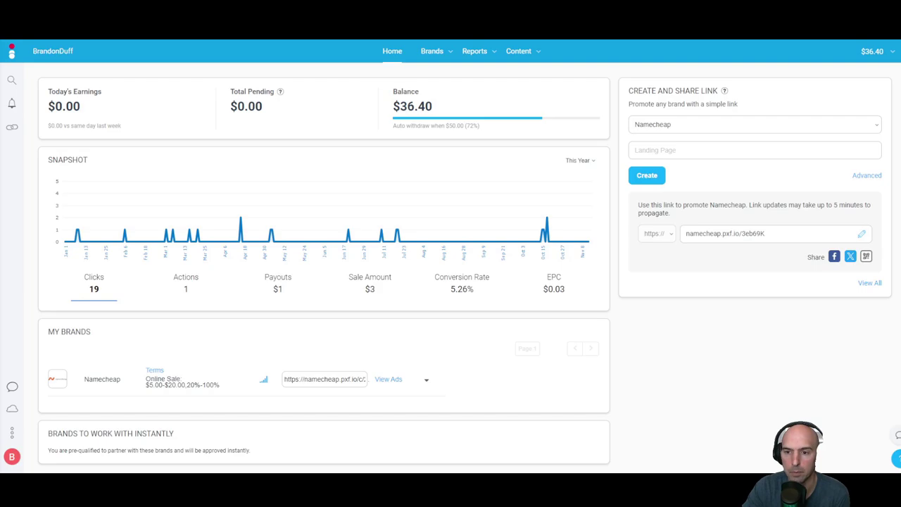
{"action": "mouse_move", "coordinate": [473, 260]}
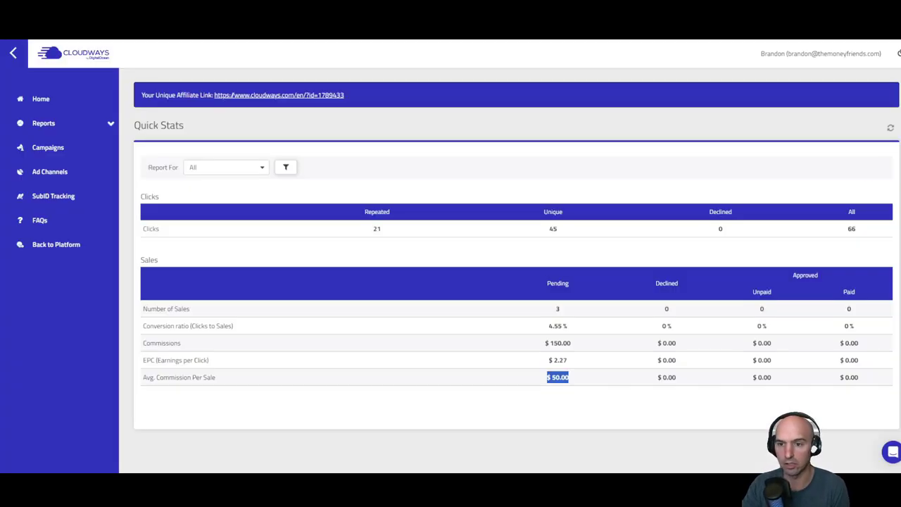
{"action": "left_click", "coordinate": [225, 166]}
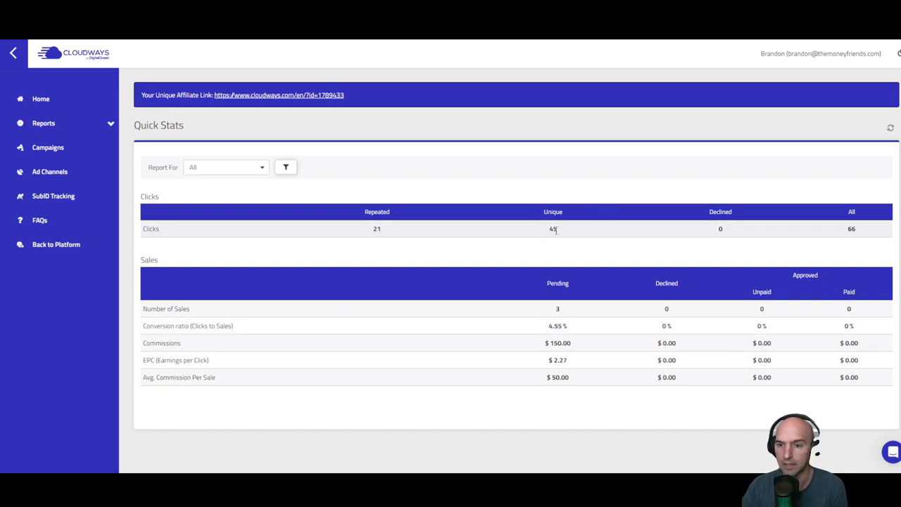
{"action": "double_click", "coordinate": [552, 228]}
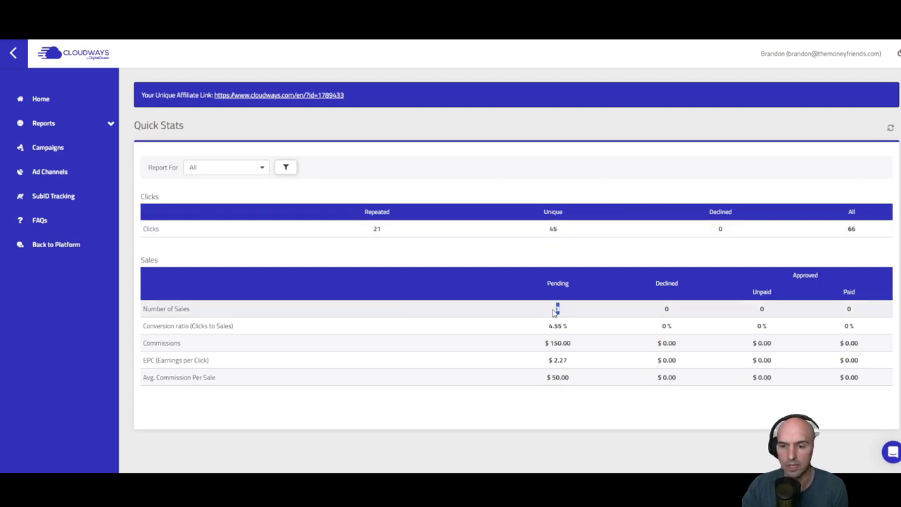
{"action": "double_click", "coordinate": [557, 325]}
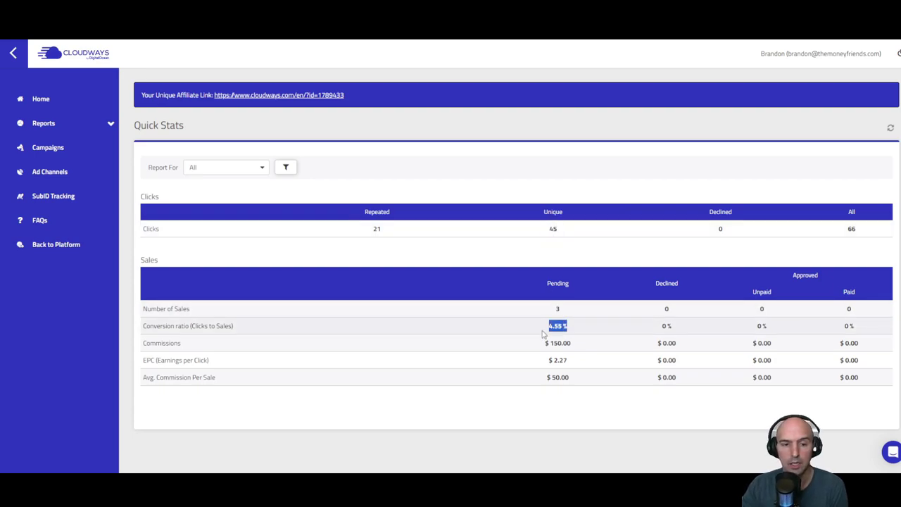